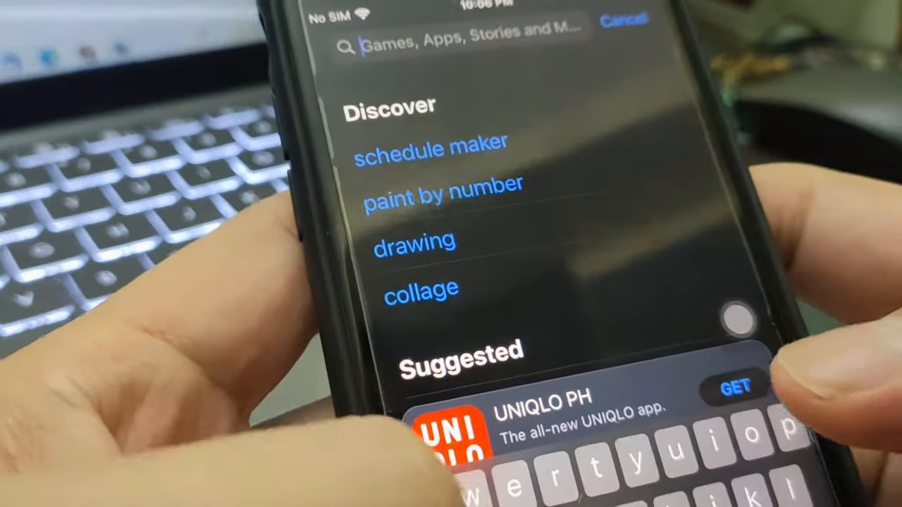
Search the App Store for 'ard', pick Arduino IoT Cloud Remote, and begin the username 'albe'.
{"action": "type", "text": "arduino i"}
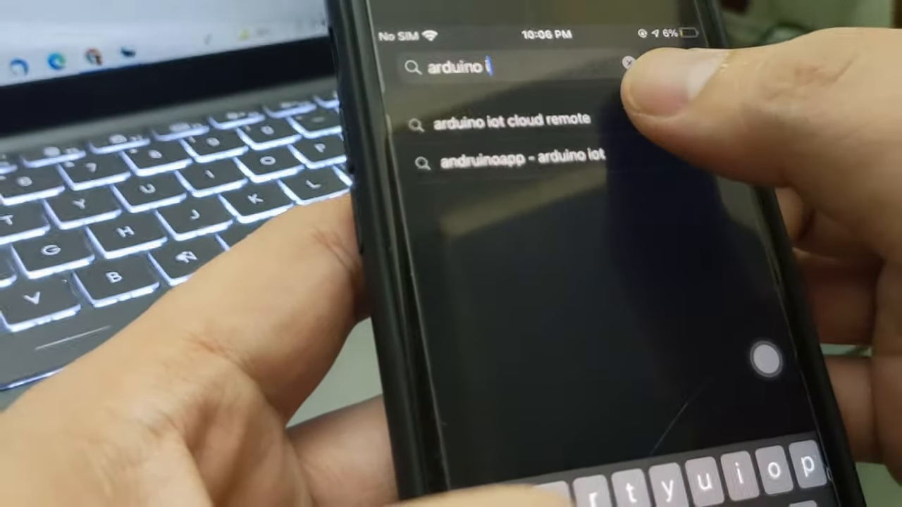
{"action": "left_click", "coordinate": [514, 118]}
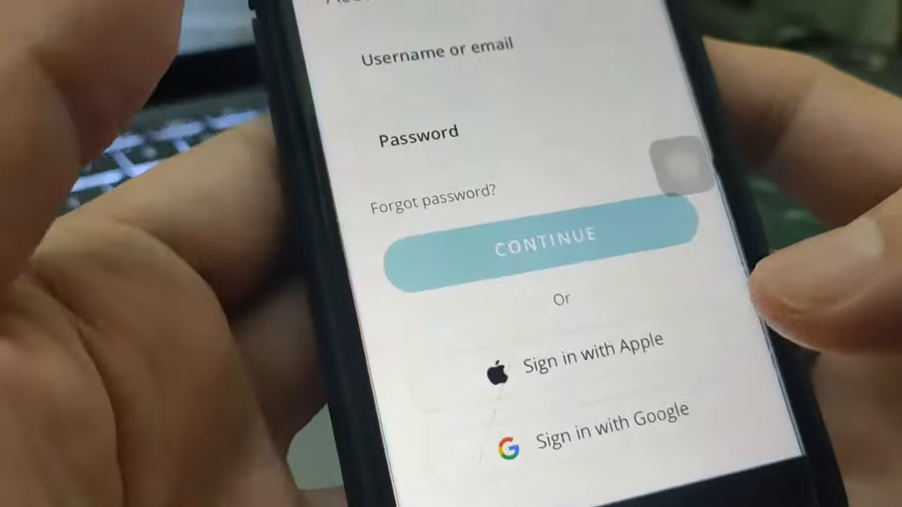
{"action": "type", "text": "albe"}
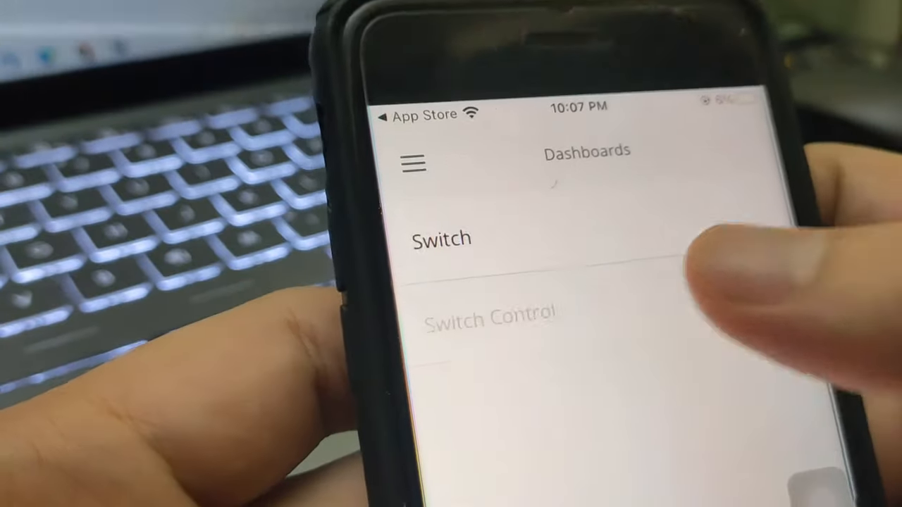
Select Switch Control from the Dashboards list.
{"action": "left_click", "coordinate": [488, 313]}
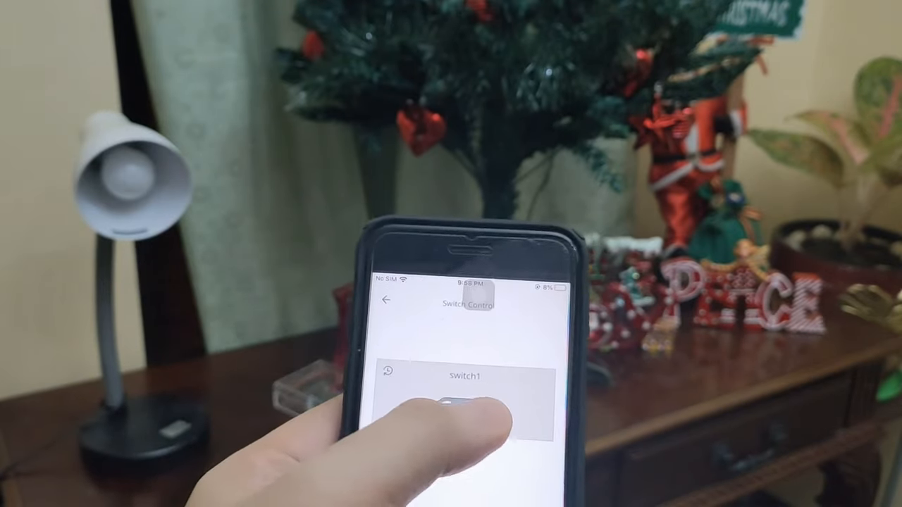
Toggle switch1 to ON, tapping until the desk lamp lights and stays on.
{"action": "left_click", "coordinate": [448, 394]}
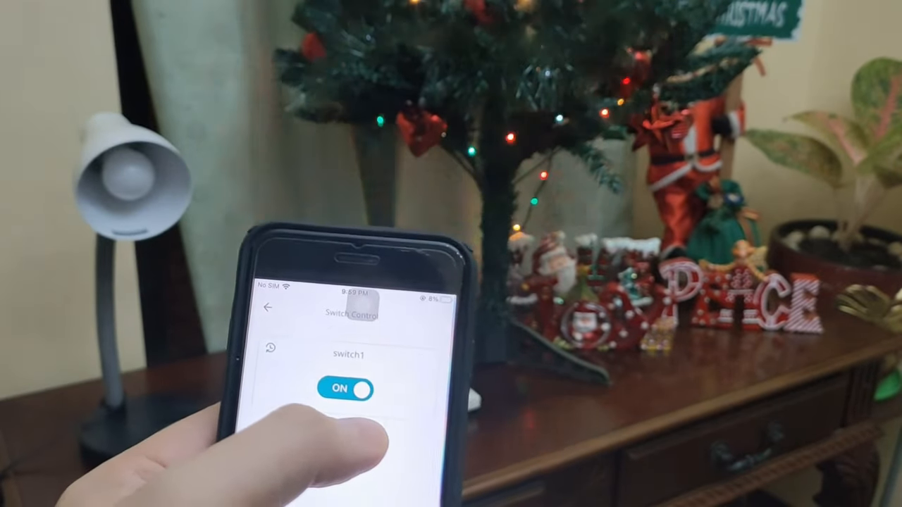
{"action": "left_click", "coordinate": [345, 389]}
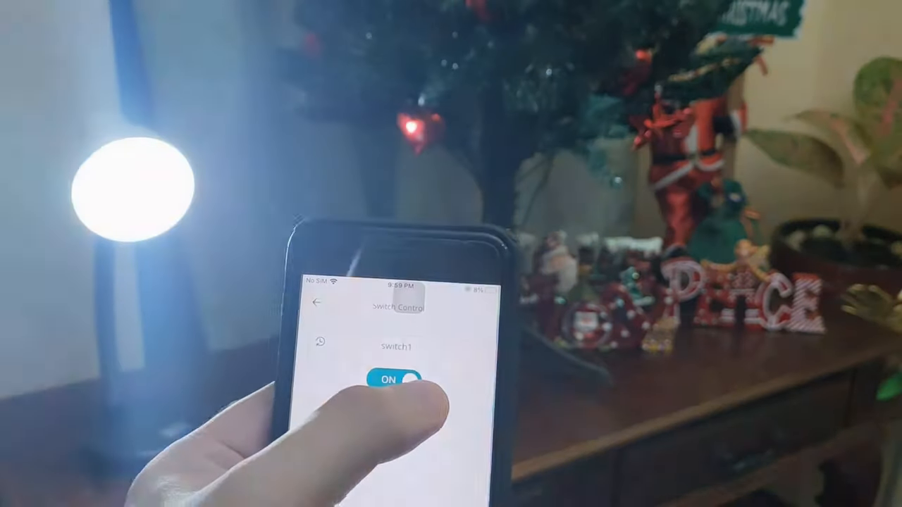
{"action": "left_click", "coordinate": [395, 383]}
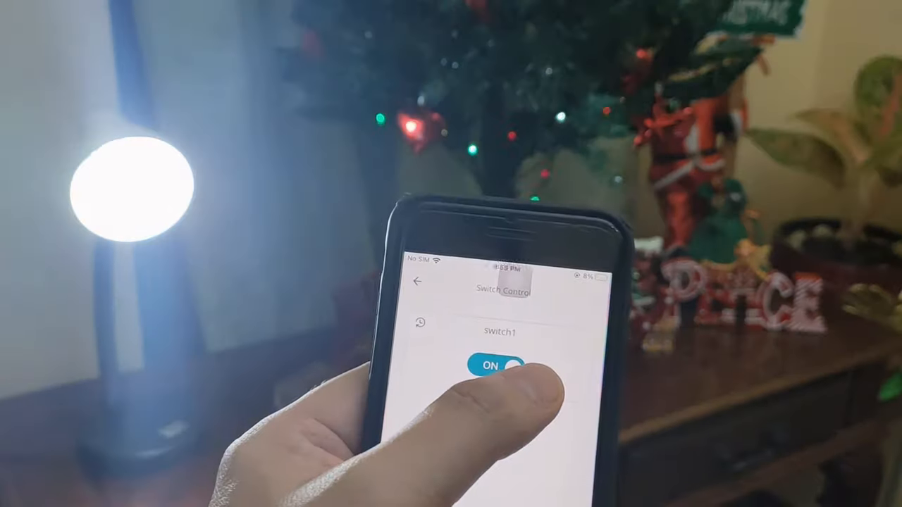
{"action": "left_click", "coordinate": [501, 365]}
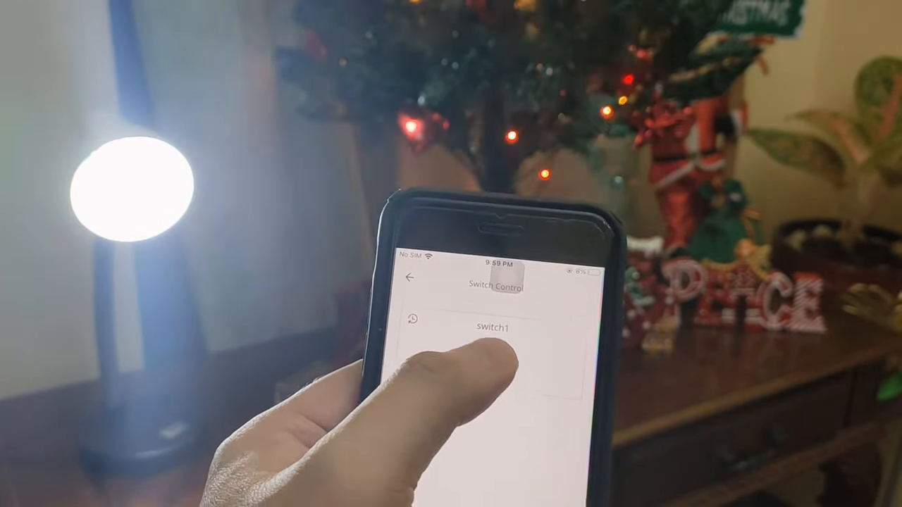
{"action": "left_click", "coordinate": [479, 366]}
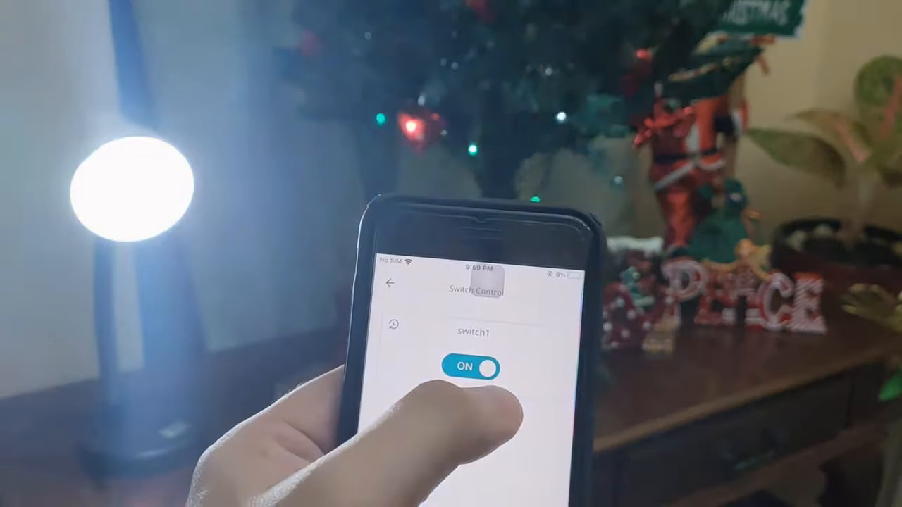